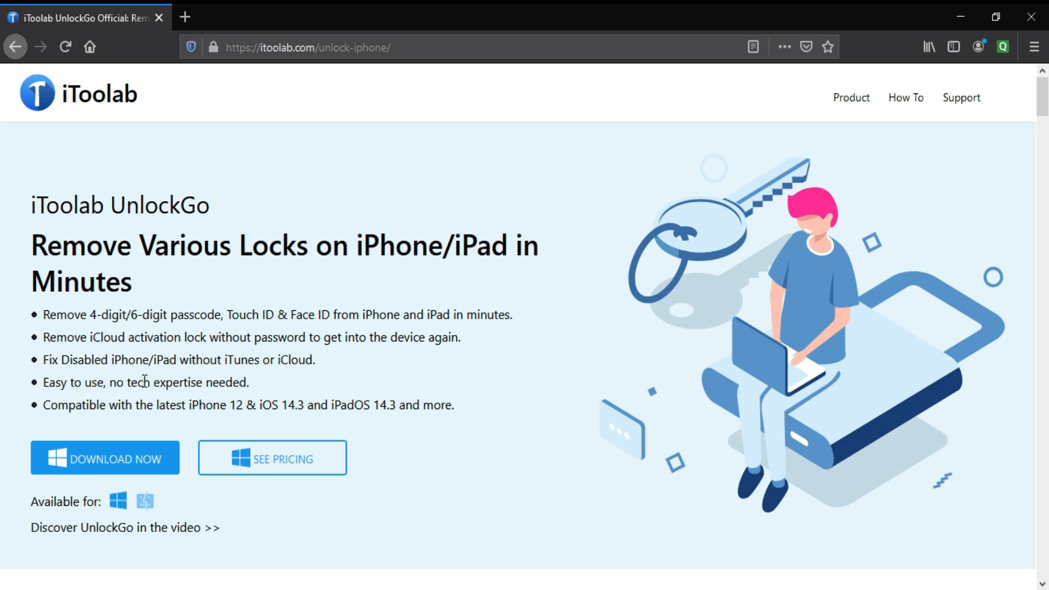
Review the supported iPhone and iPad model lists while setup runs.
scroll(down, 3)
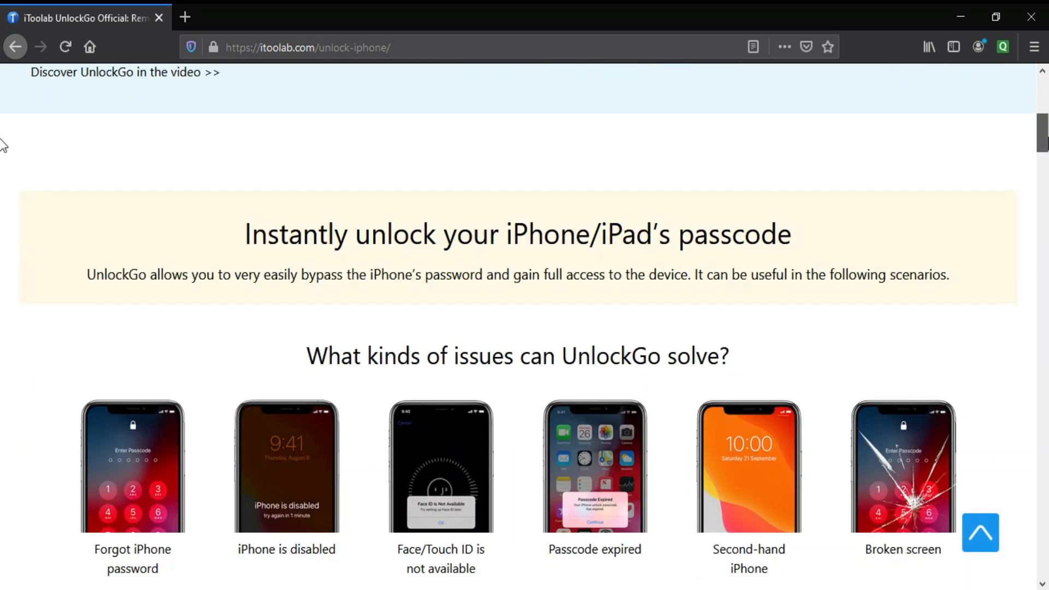
scroll(down, 3)
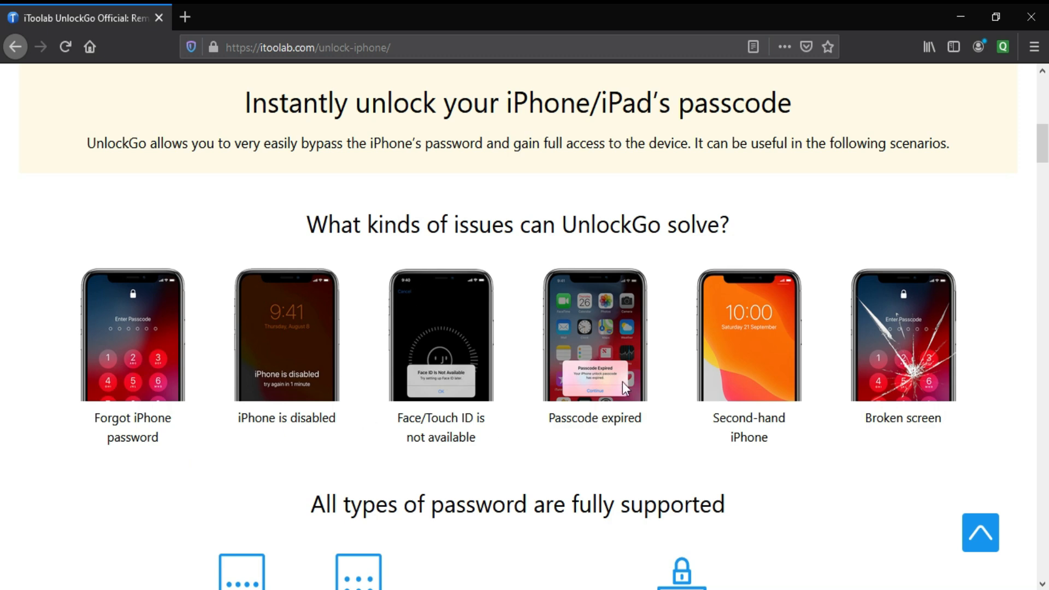
scroll(down, 3)
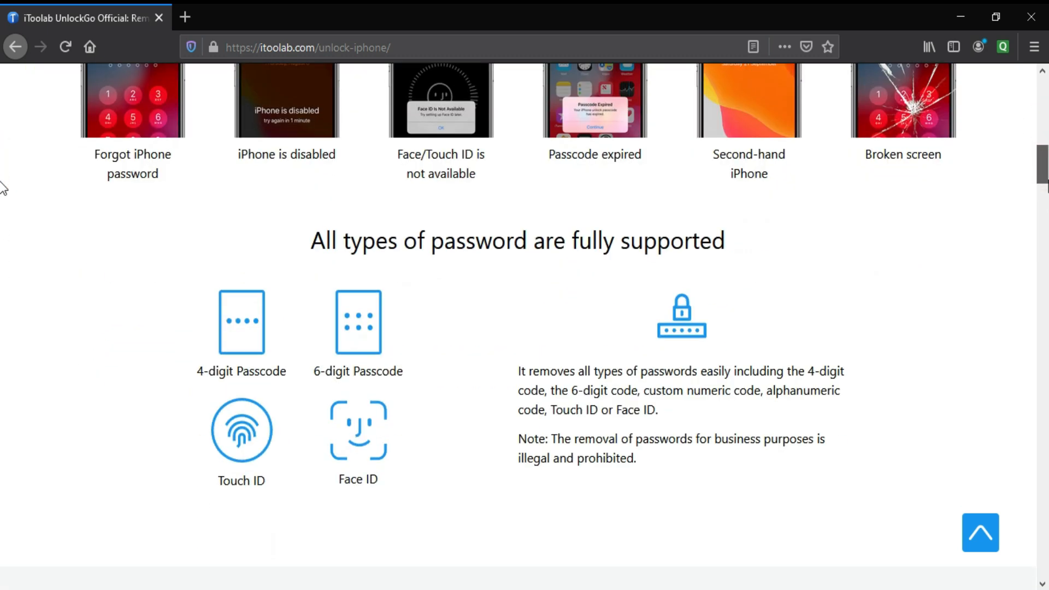
scroll(down, 3)
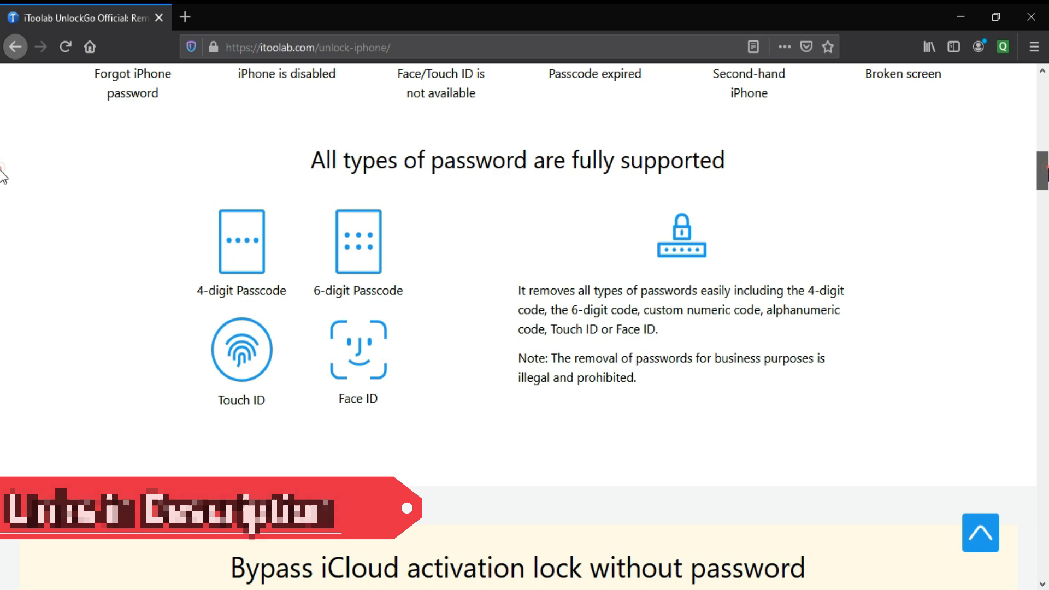
scroll(down, 3)
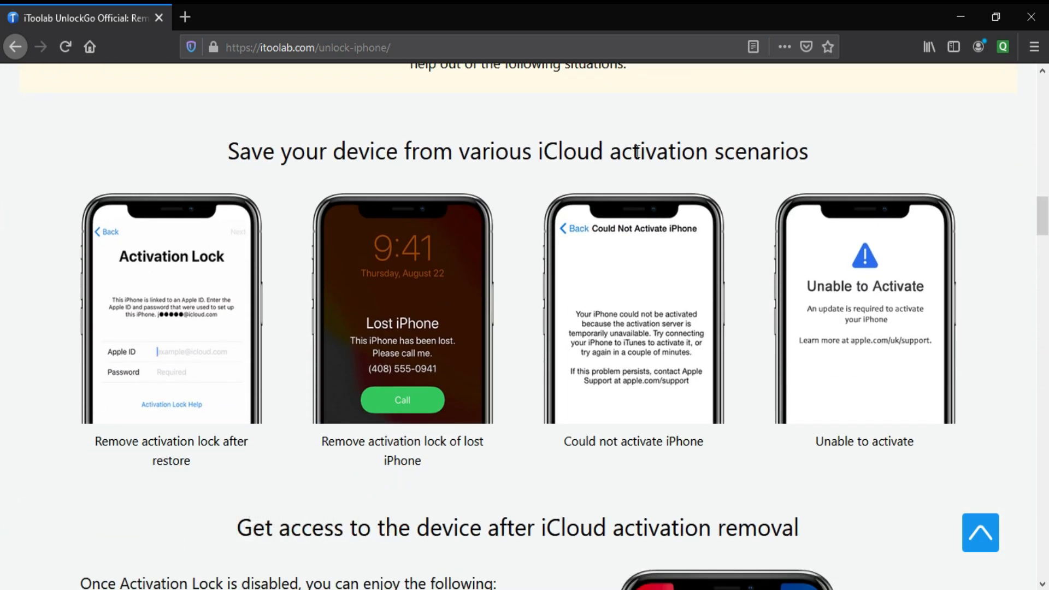
scroll(down, 3)
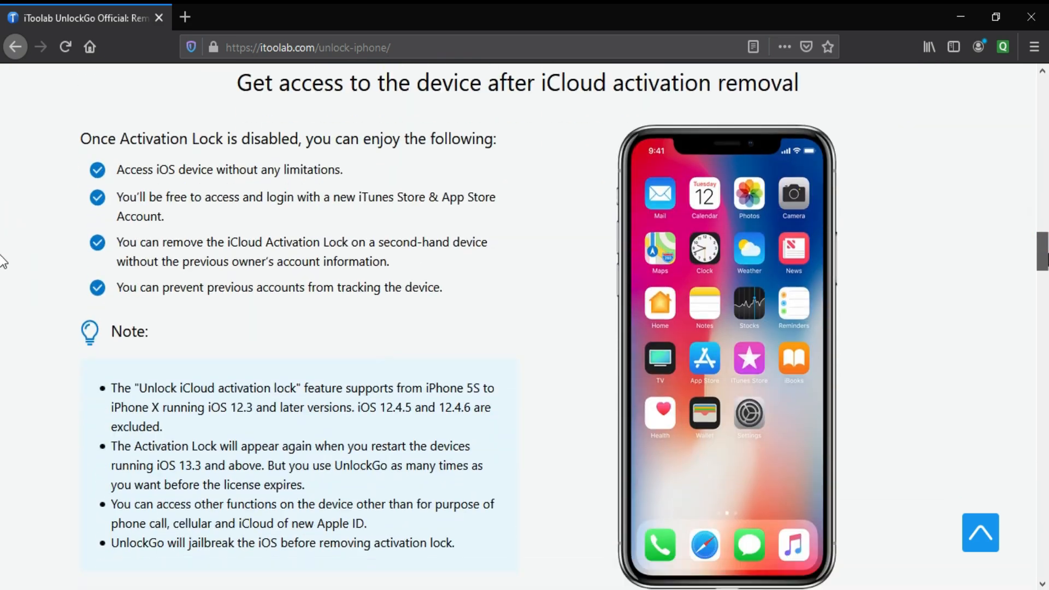
scroll(down, 3)
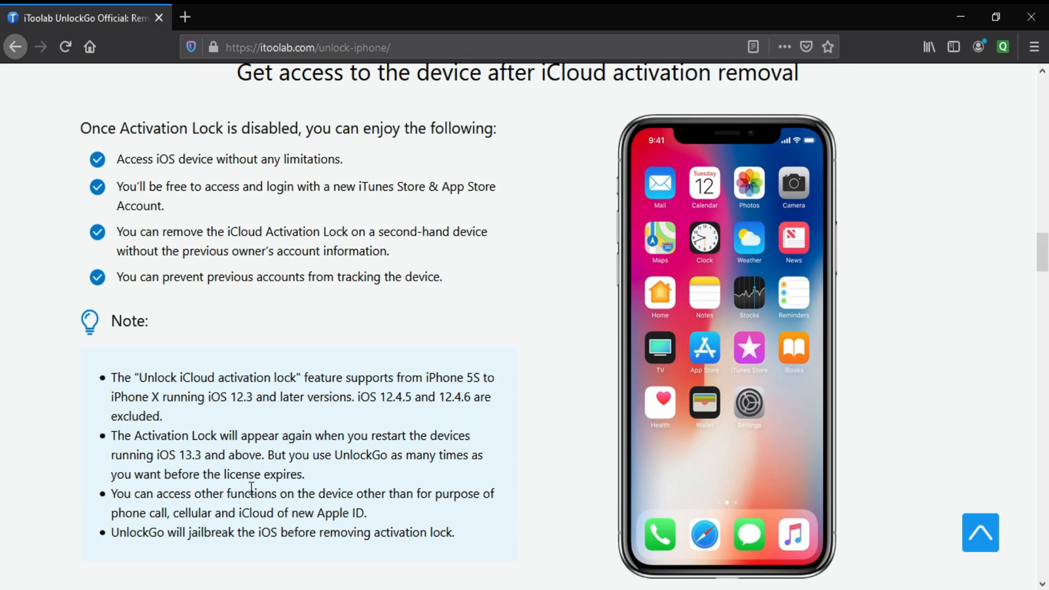
scroll(down, 3)
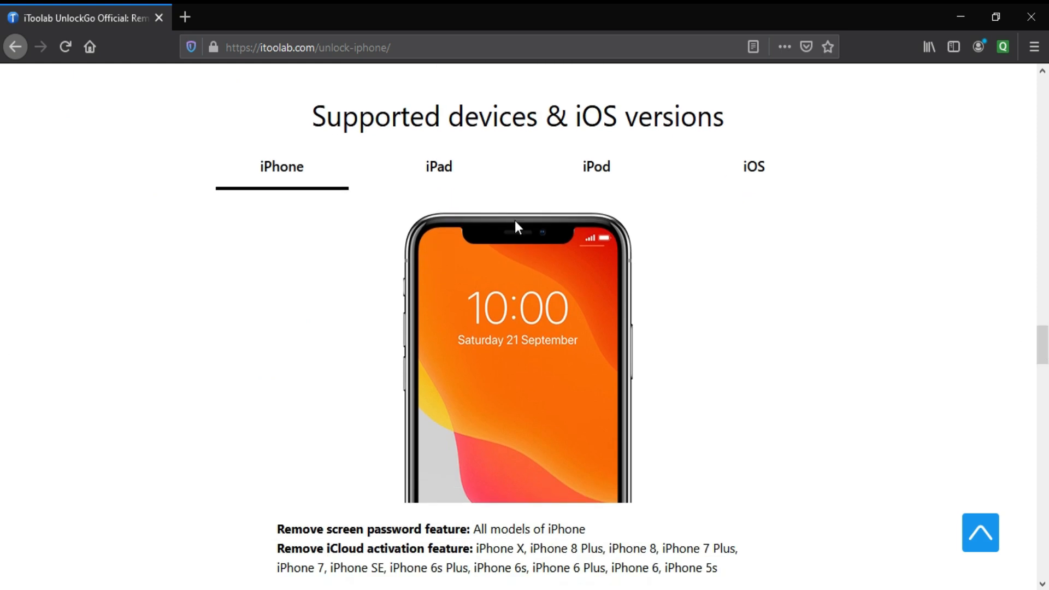
click(438, 166)
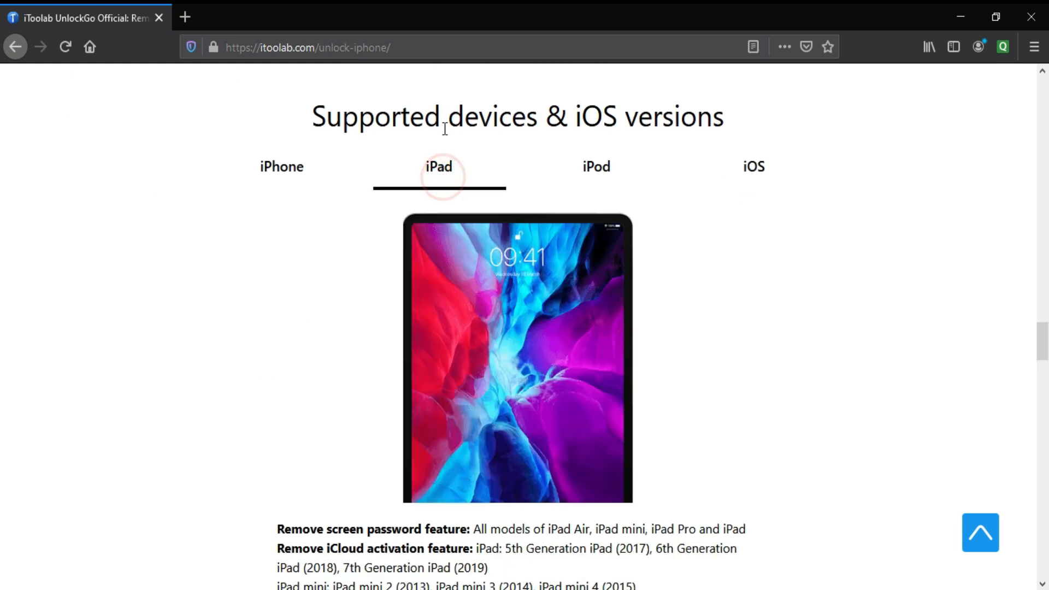
click(596, 166)
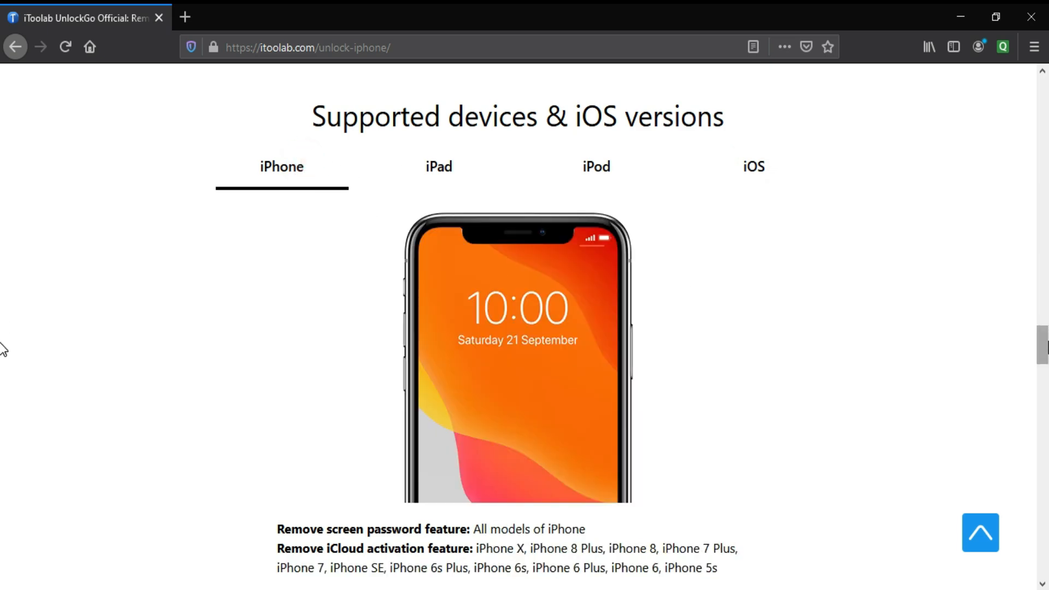
scroll(up, 3)
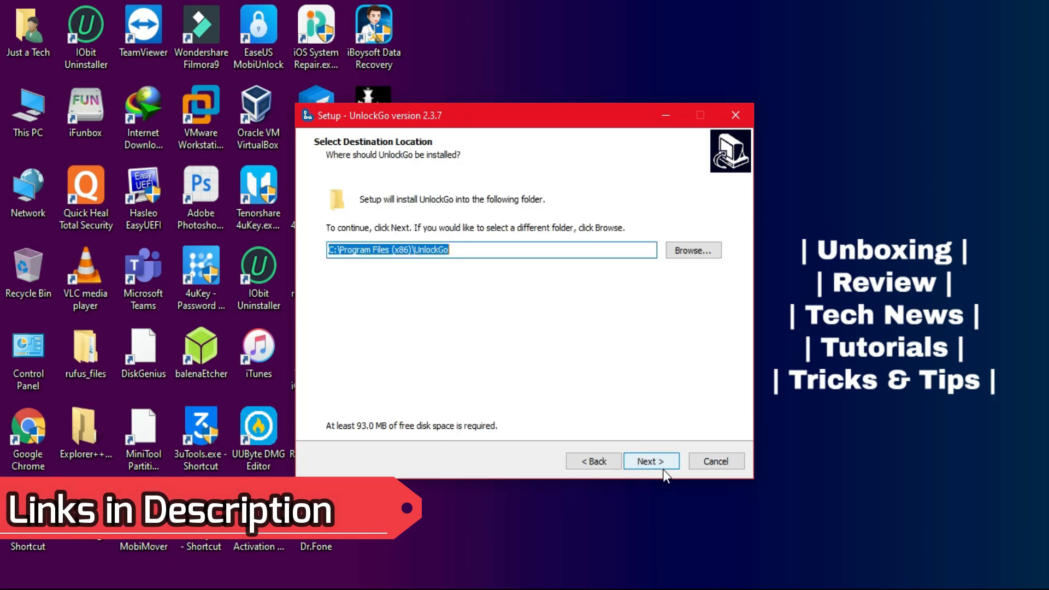
Install UnlockGo into the default folder and finish setup with the app launching.
click(650, 461)
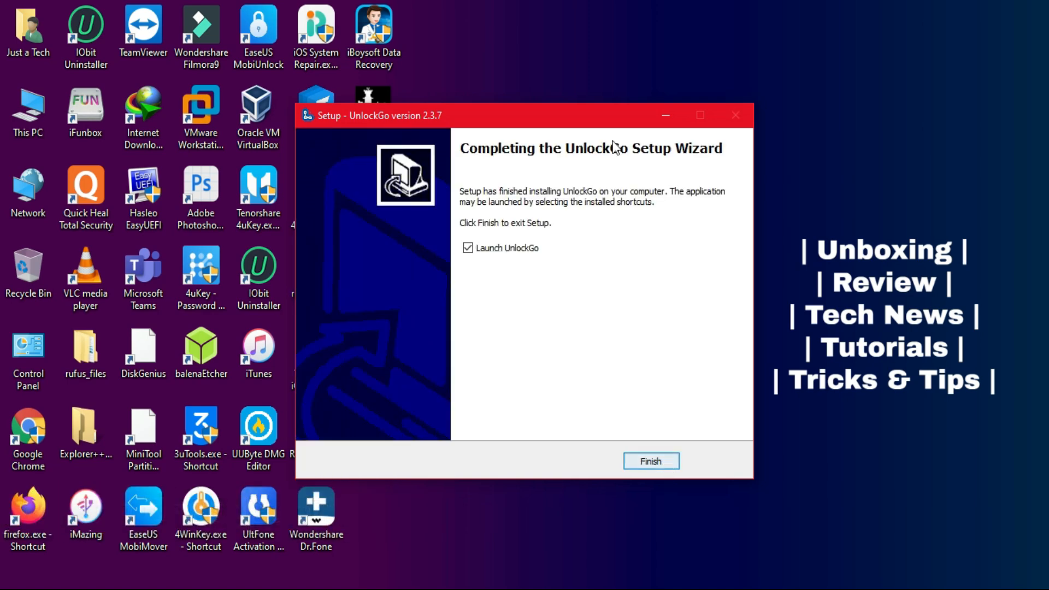
click(649, 461)
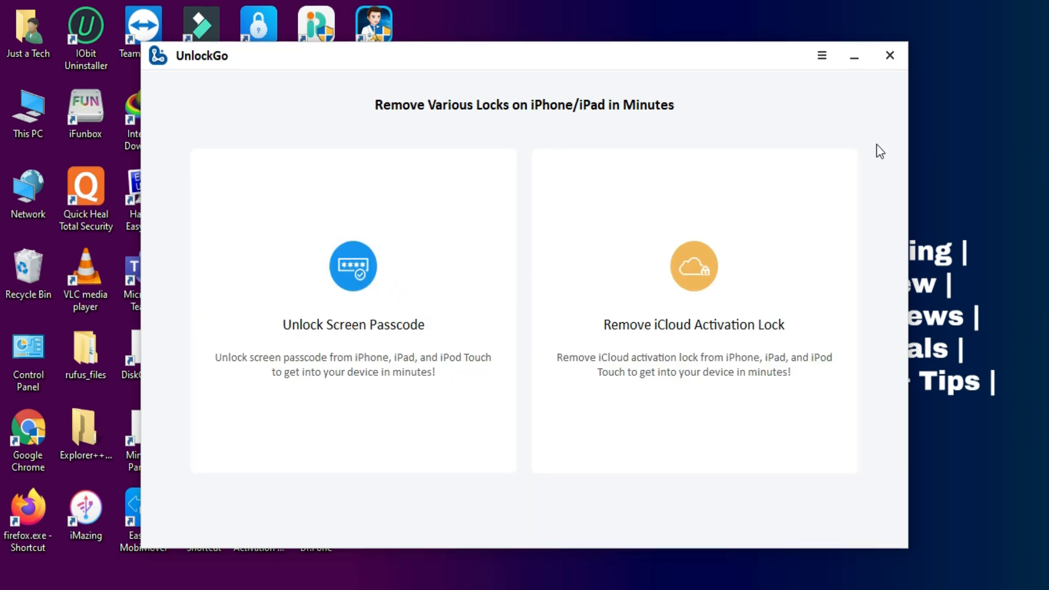
mouse_move(379, 204)
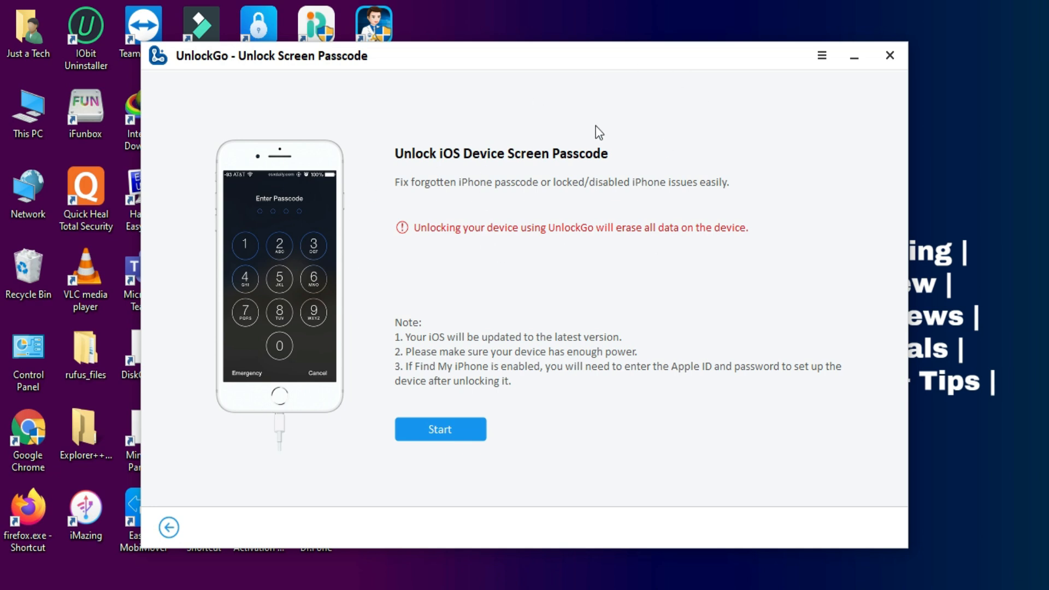
mouse_move(449, 360)
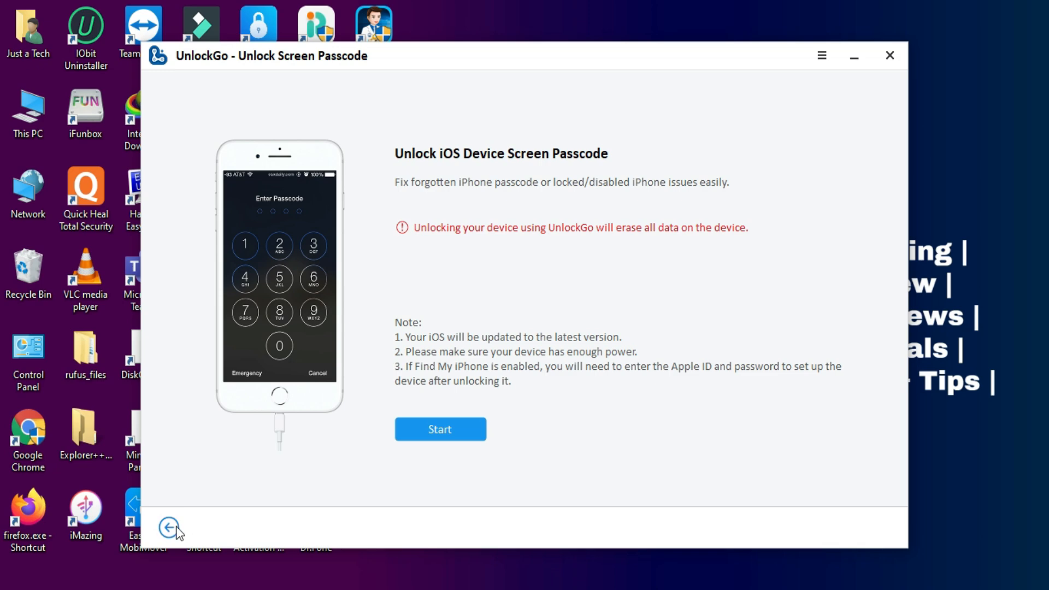
Return to the feature menu and start Remove iCloud Activation Lock, ticking consent to its agreement.
click(169, 528)
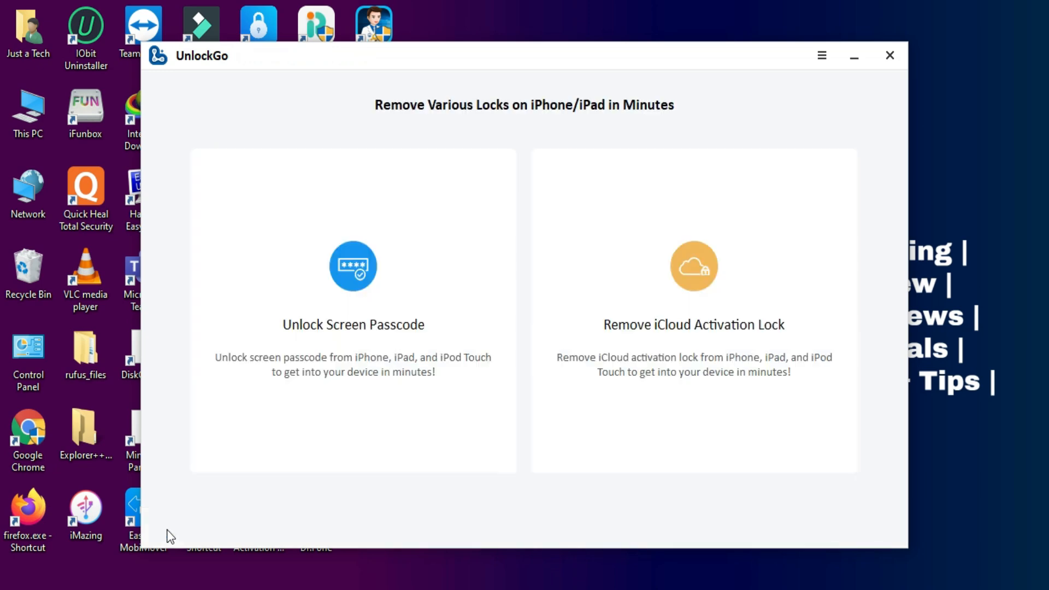
mouse_move(712, 251)
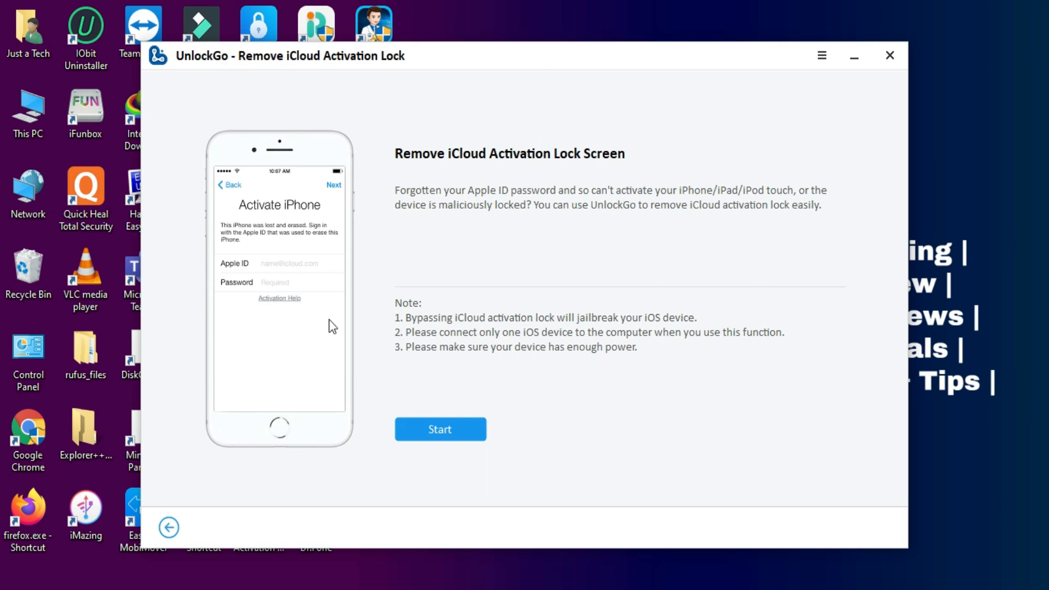
mouse_move(454, 400)
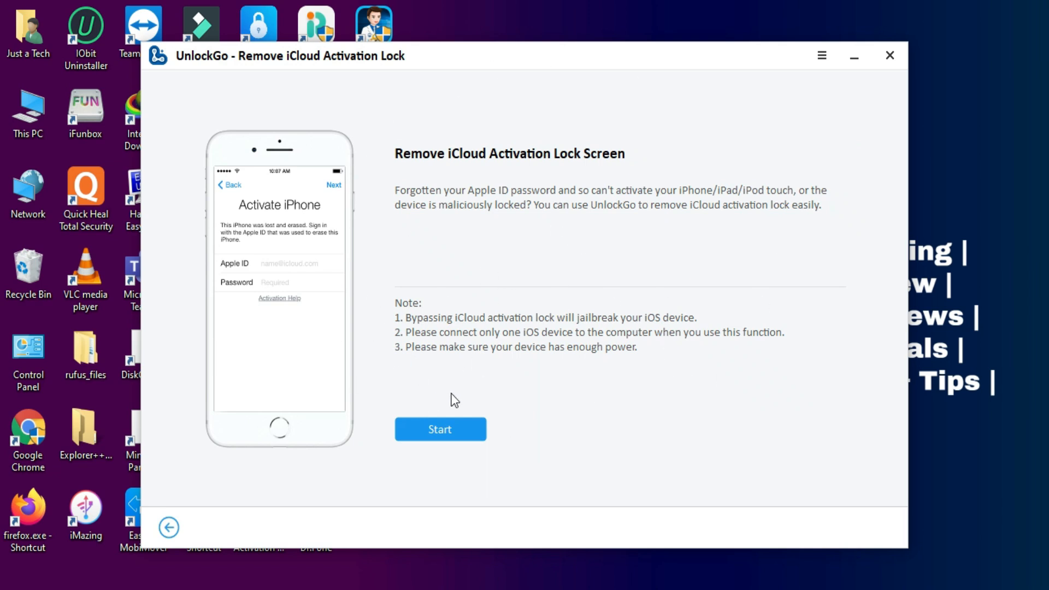
click(439, 428)
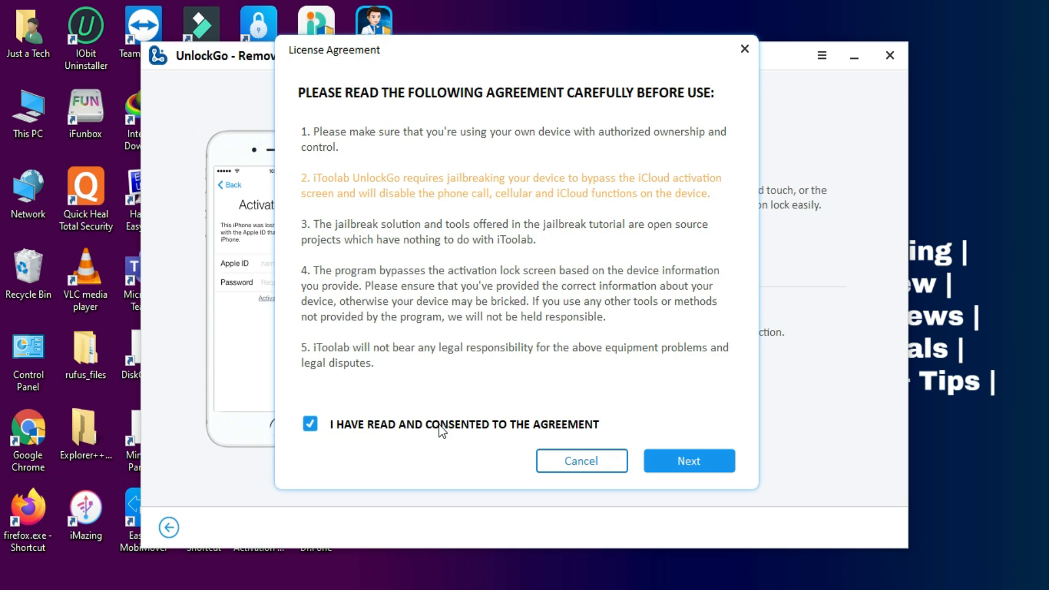
Continue past the accepted license agreement to the connect-device prompt.
click(689, 460)
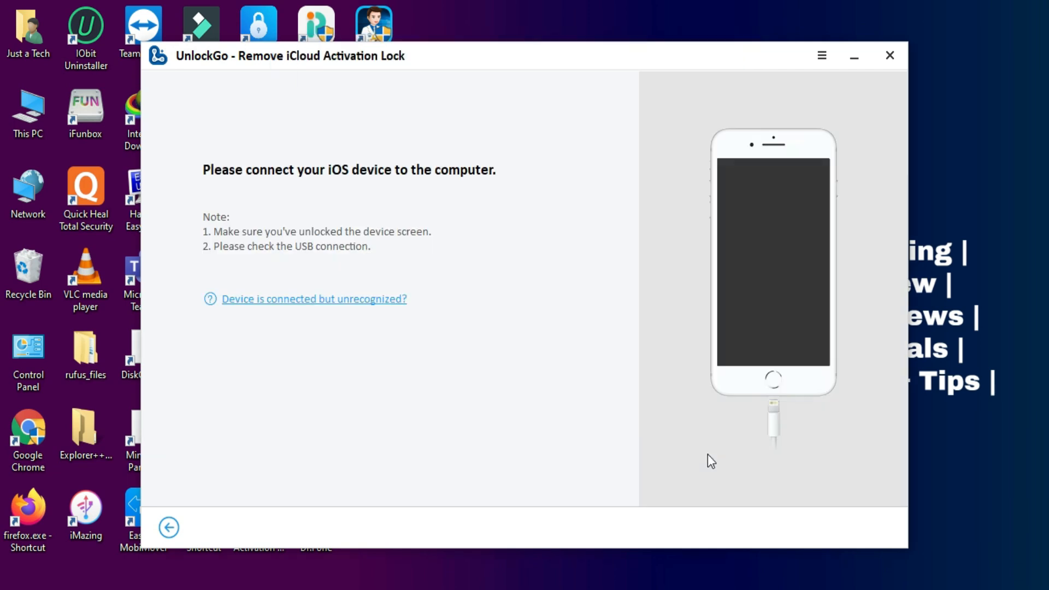
mouse_move(913, 149)
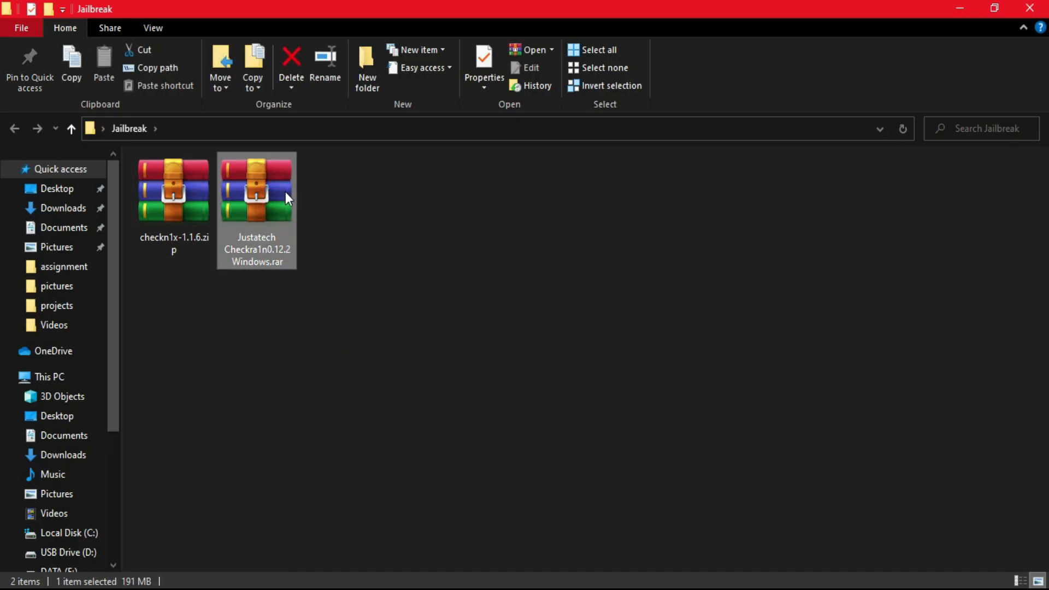
Extract the Justatech Checkra1n archive and launch rufus-3.13.exe from the extracted folder.
double_click(256, 189)
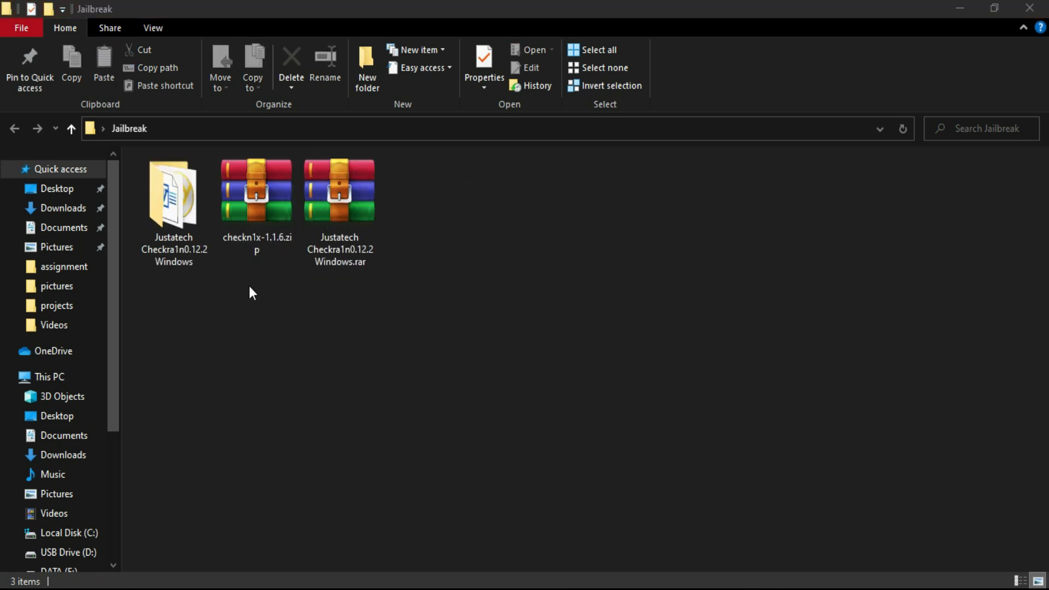
double_click(173, 191)
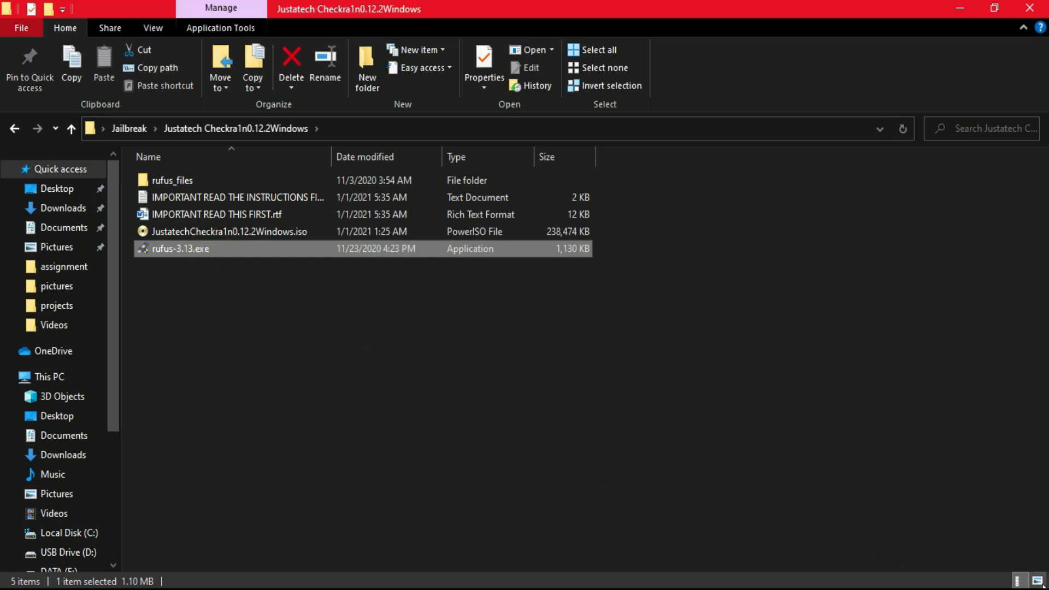
double_click(181, 248)
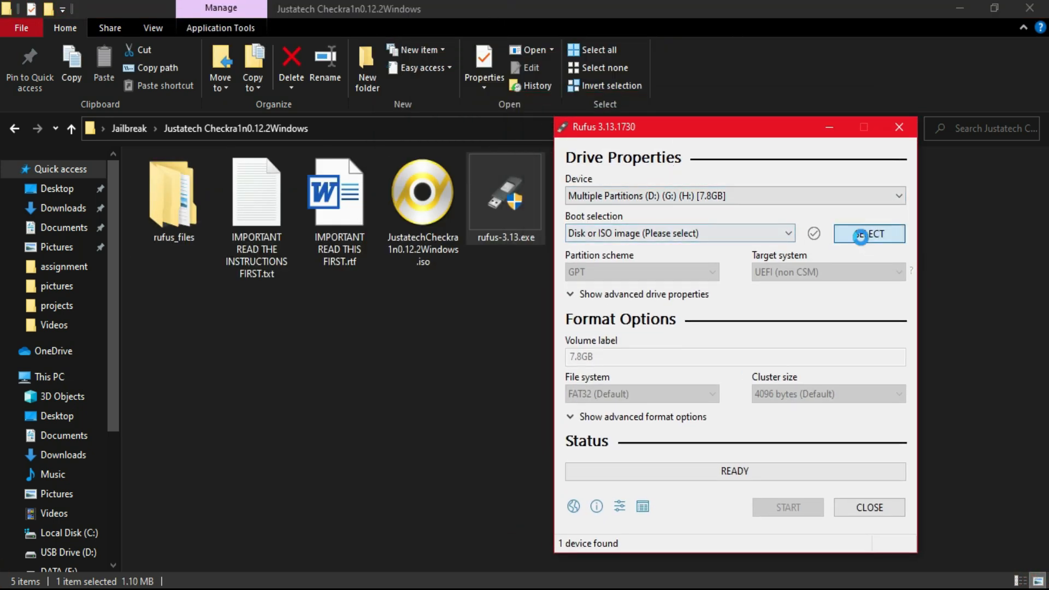
Write JustatechCheckra1n0.12.2Windows.iso to the USB drive as a bootable image.
click(869, 234)
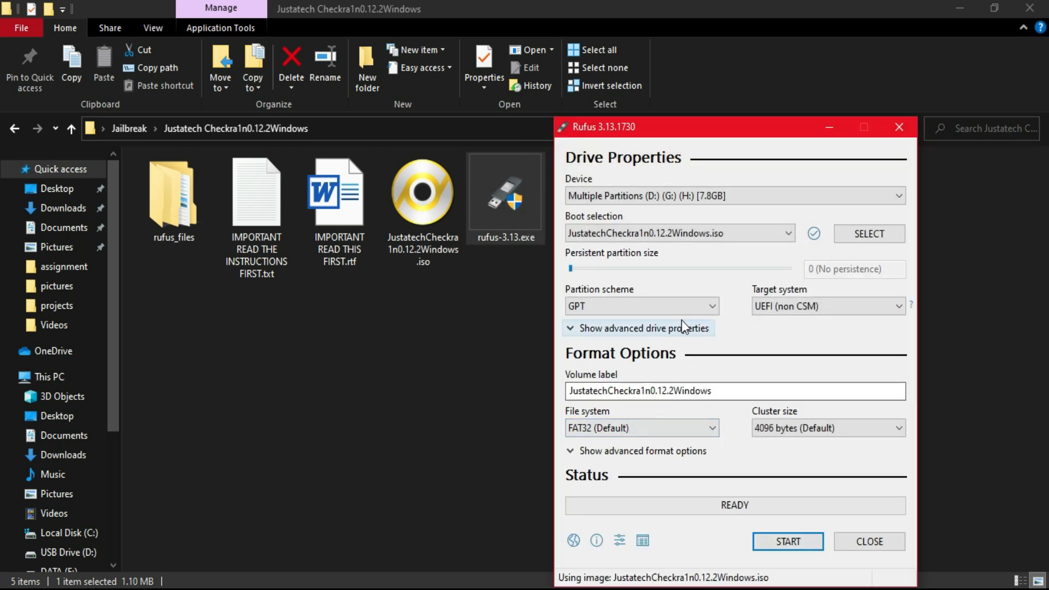
click(788, 541)
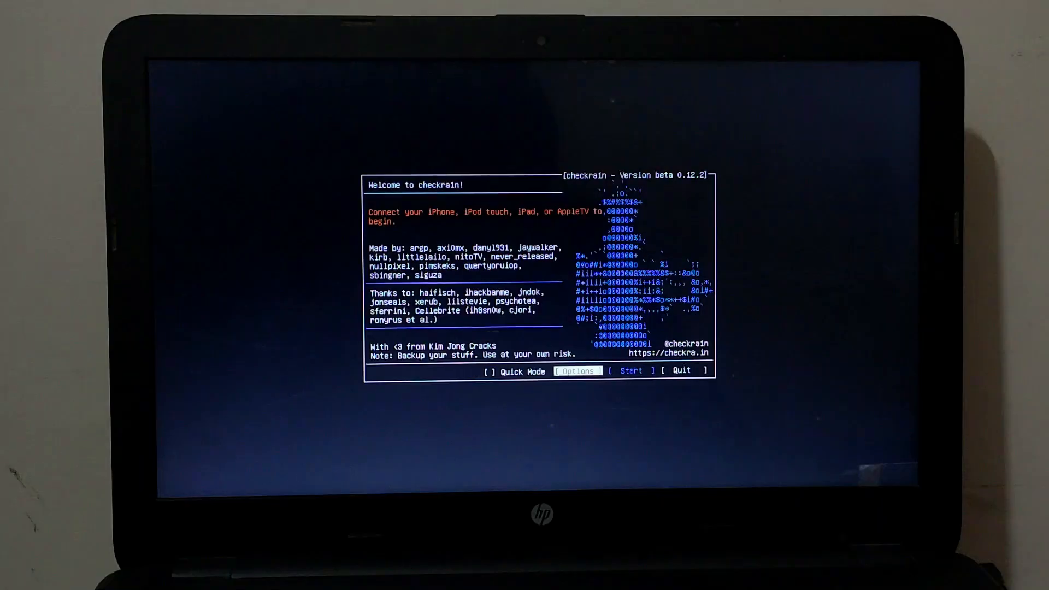
Start the checkra1n jailbreak, step through recovery instructions and begin once the iPhone is in DFU mode.
click(577, 371)
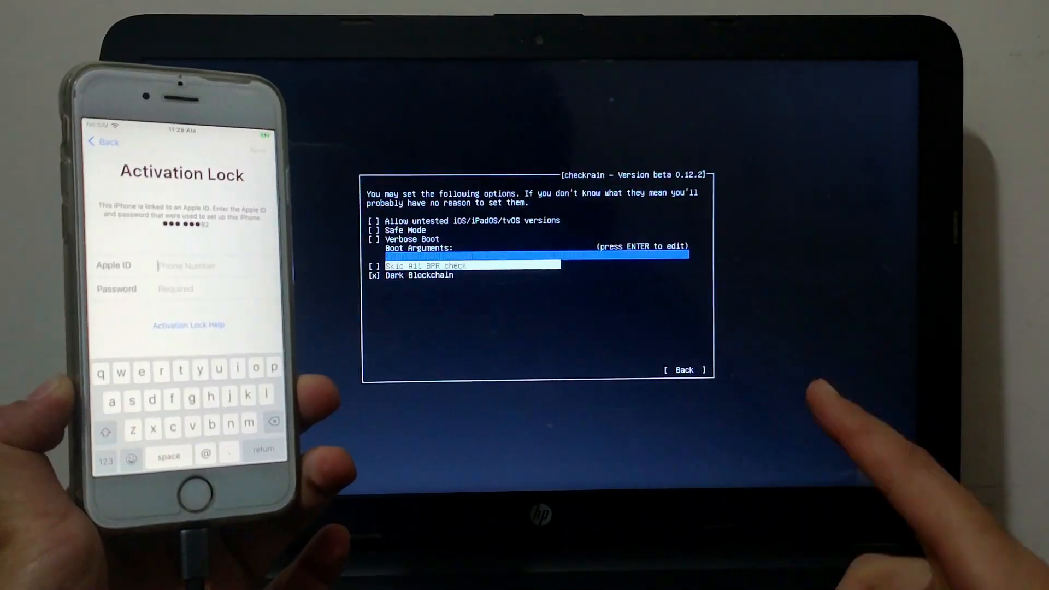
click(684, 370)
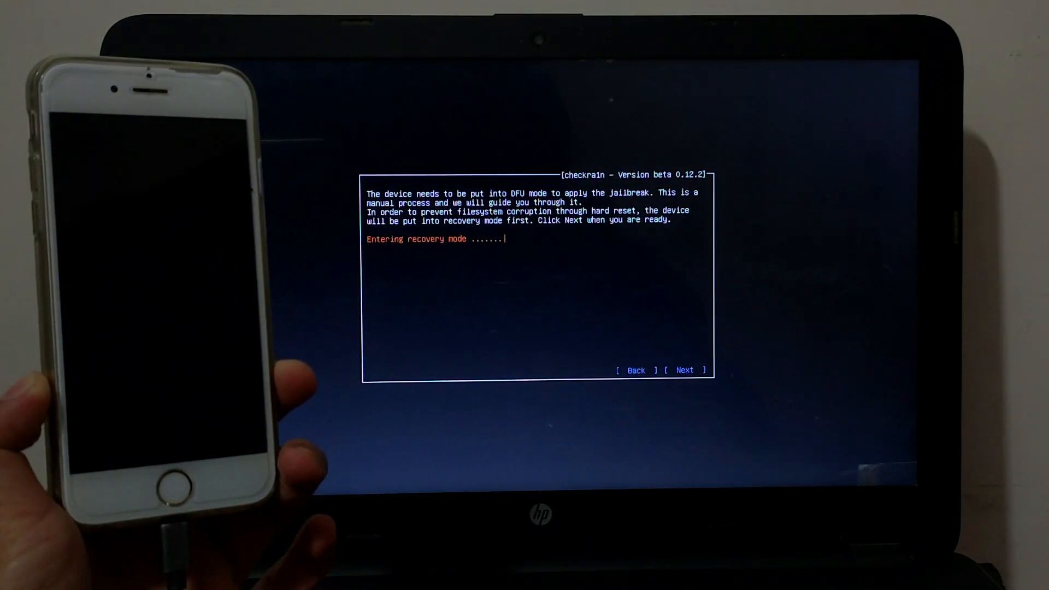
click(684, 371)
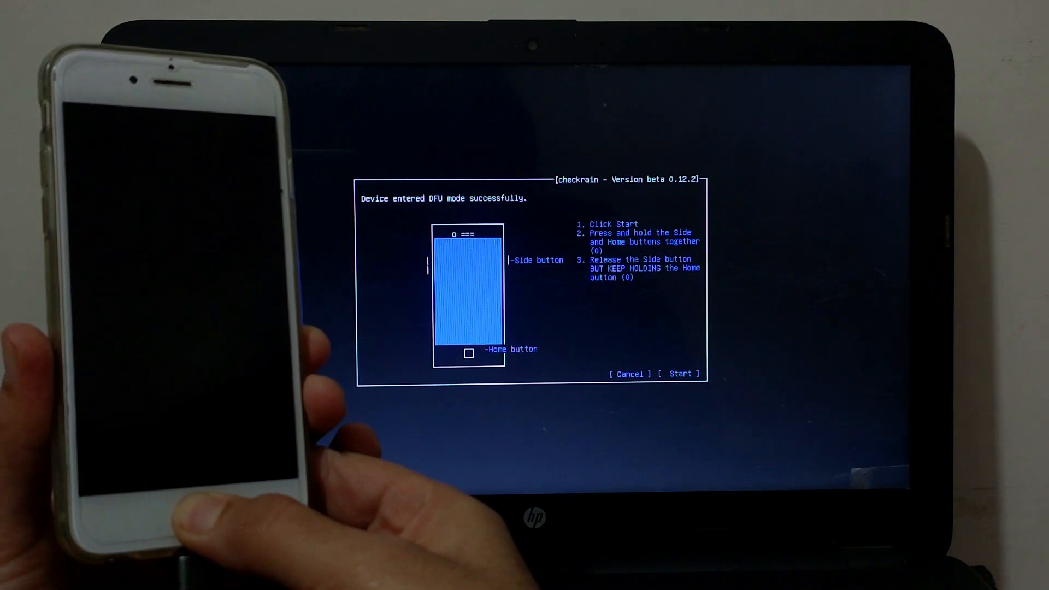
click(681, 374)
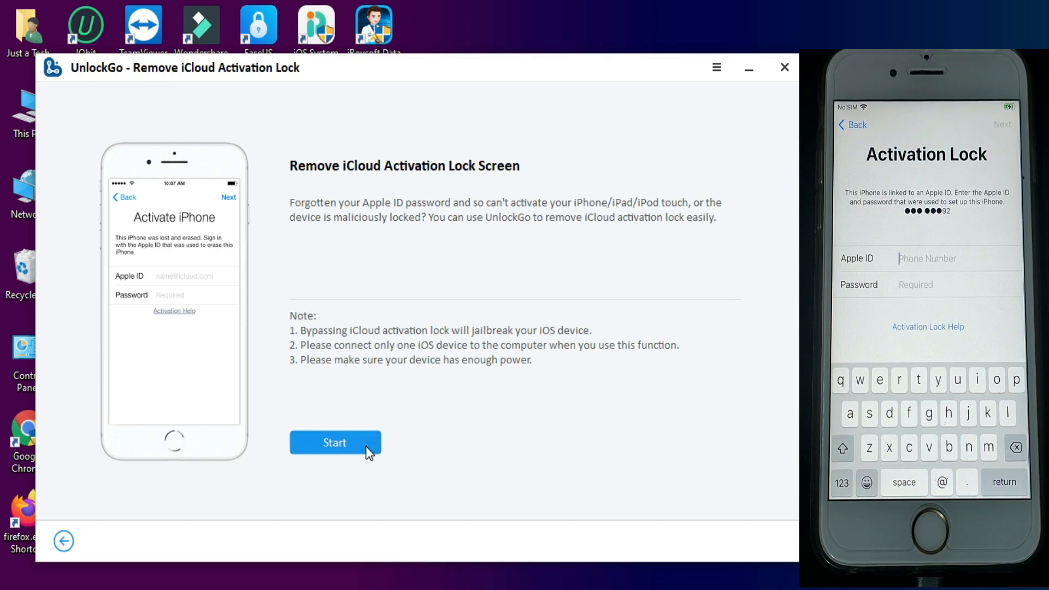
Remove the iCloud activation lock from the iPhone 6s on iOS 14.2 and acknowledge success.
click(334, 443)
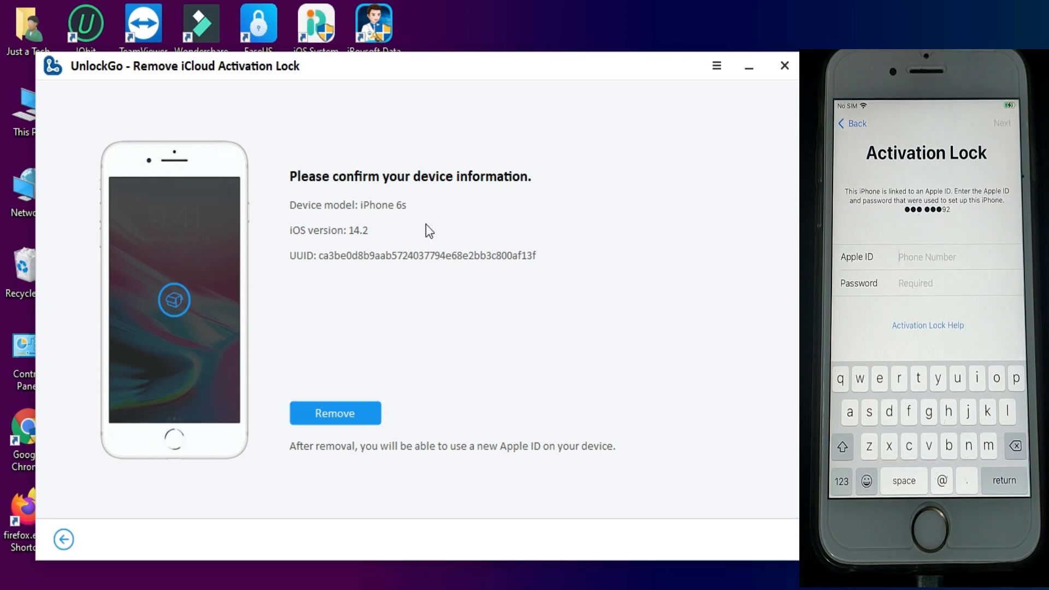
click(335, 413)
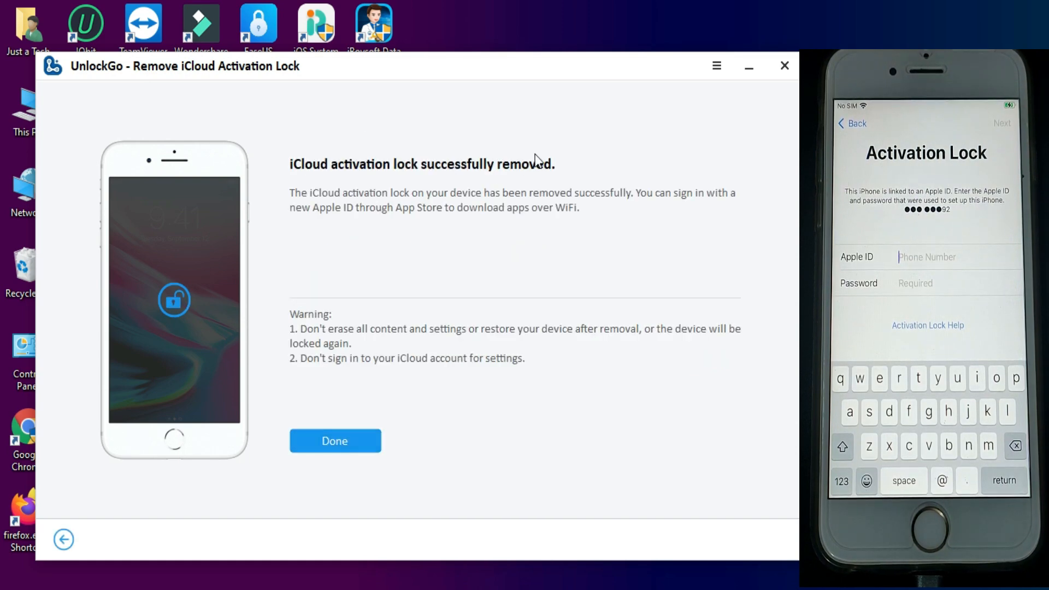
click(335, 440)
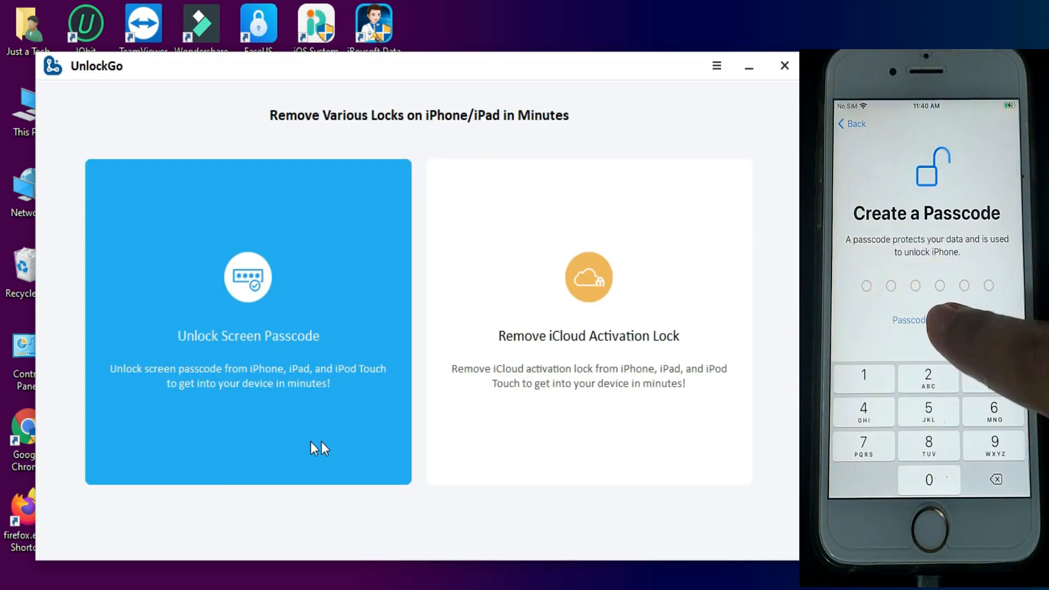
click(588, 322)
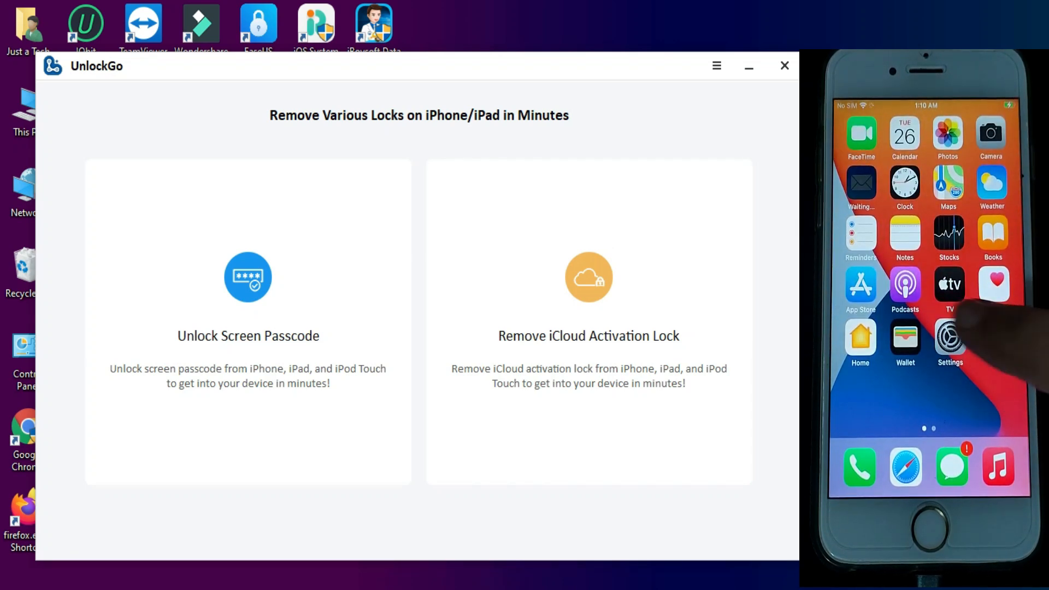
click(949, 338)
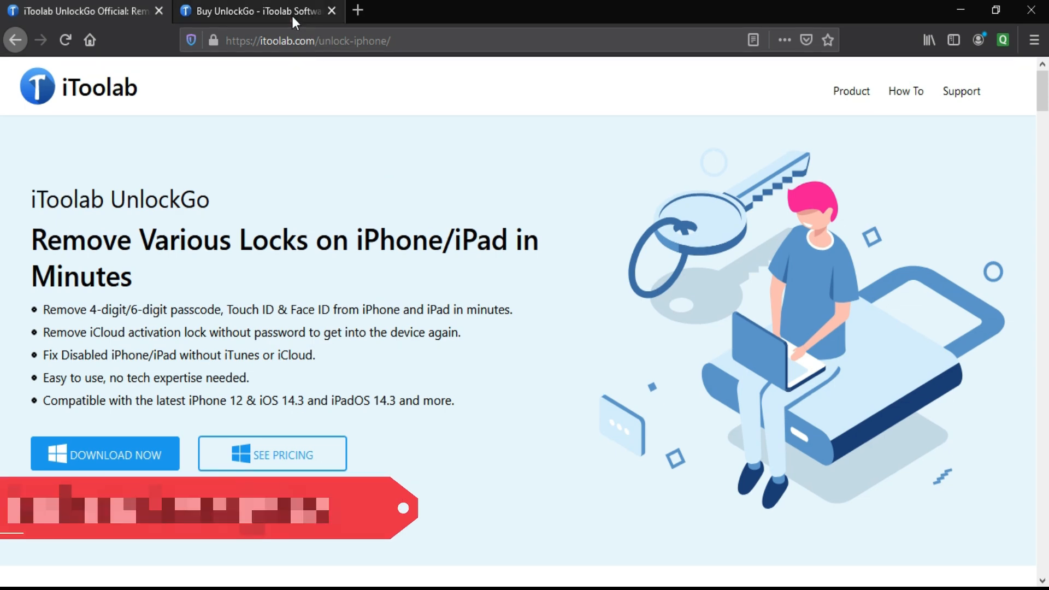
Show the Buy UnlockGo page listing Lifetime, 1-Month, 1 Year and Business plans.
click(272, 454)
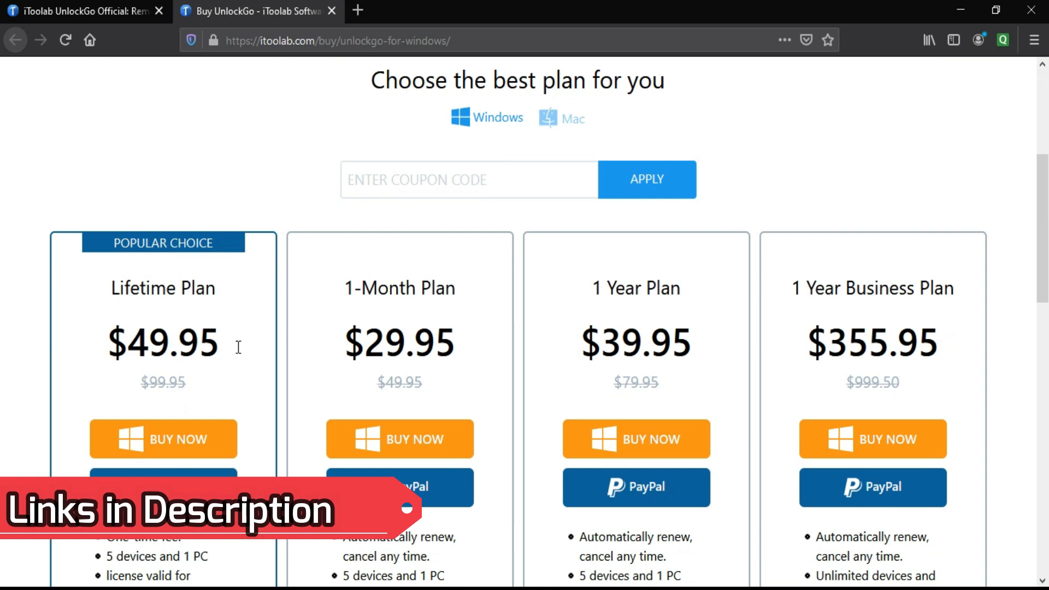